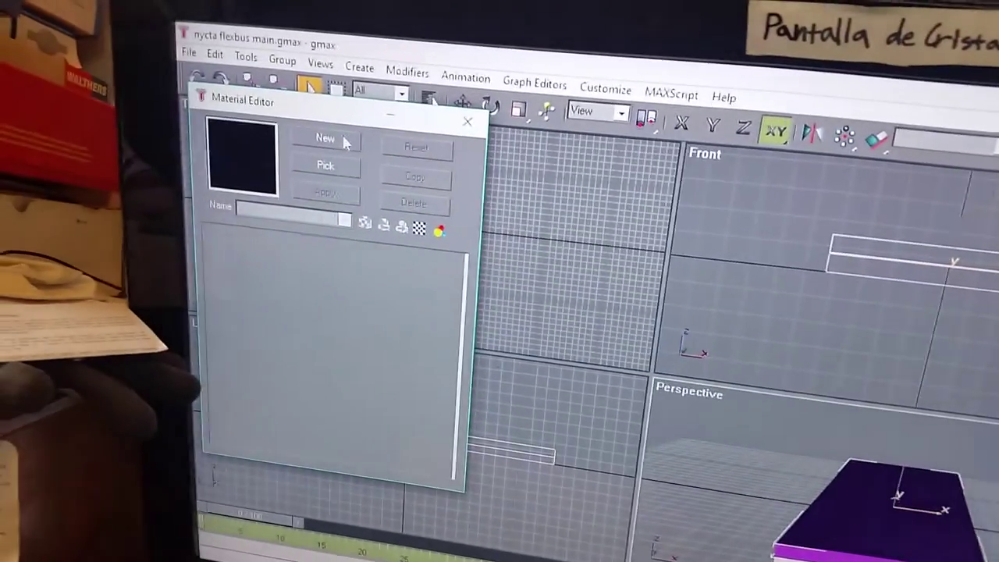
Create a new material of type Standard in the Material Editor.
click(321, 137)
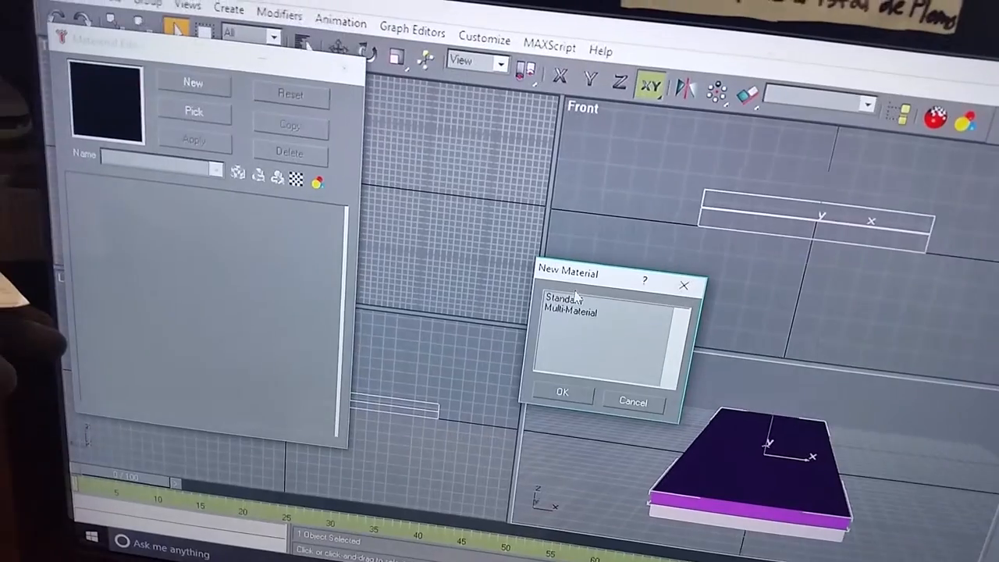
click(565, 305)
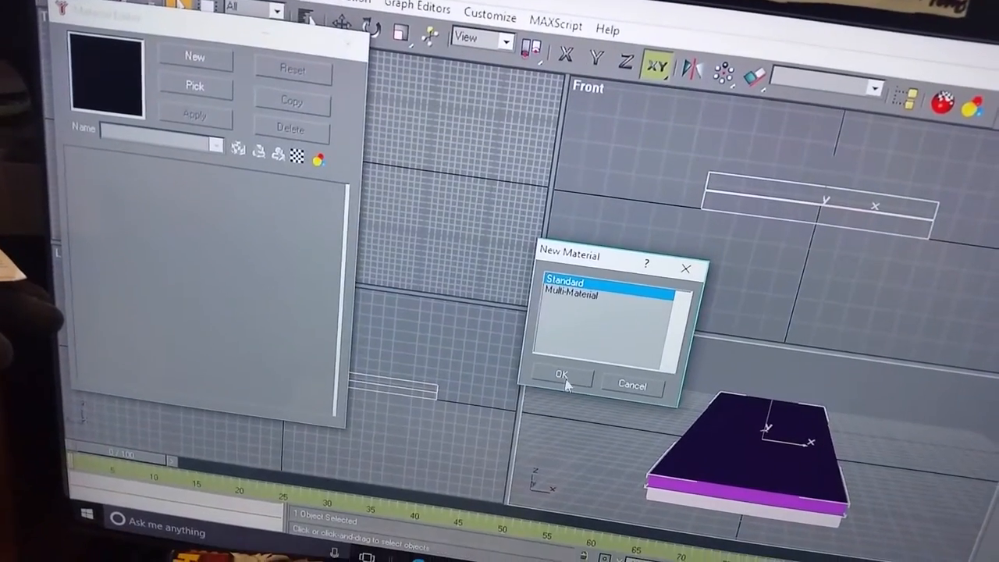
click(562, 376)
text(floors)
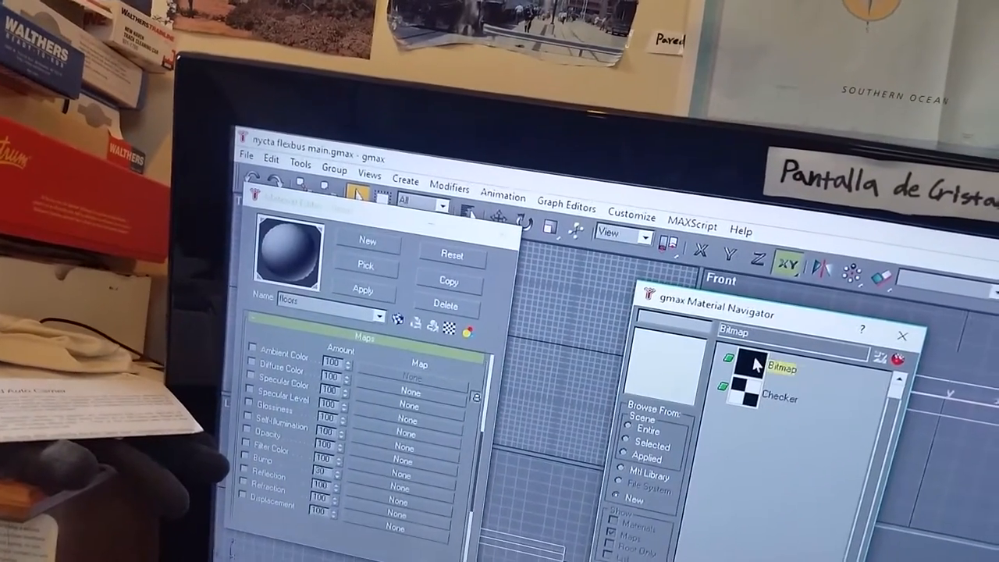
Assign a Bitmap diffuse map loading the floors image file.
double_click(781, 367)
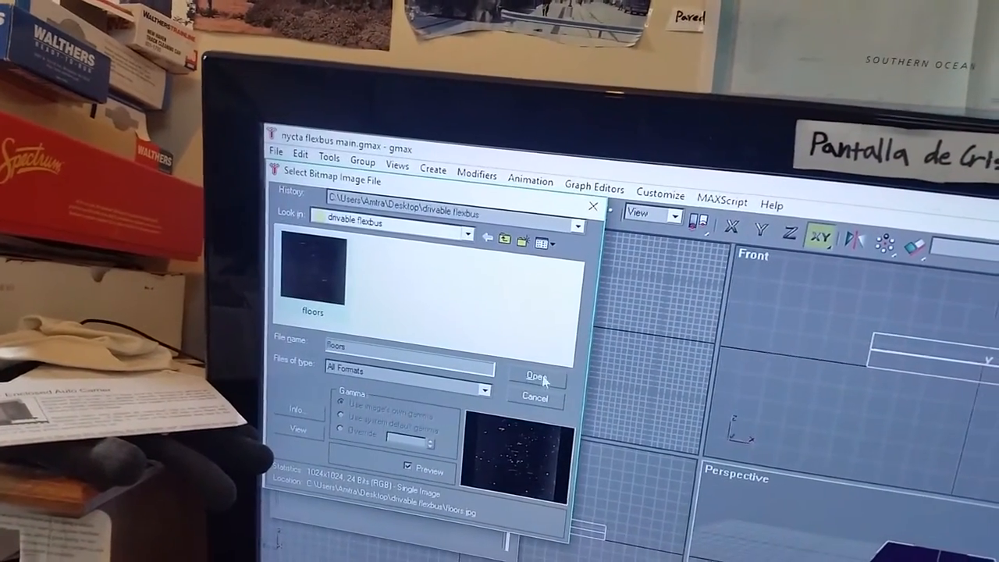
click(537, 376)
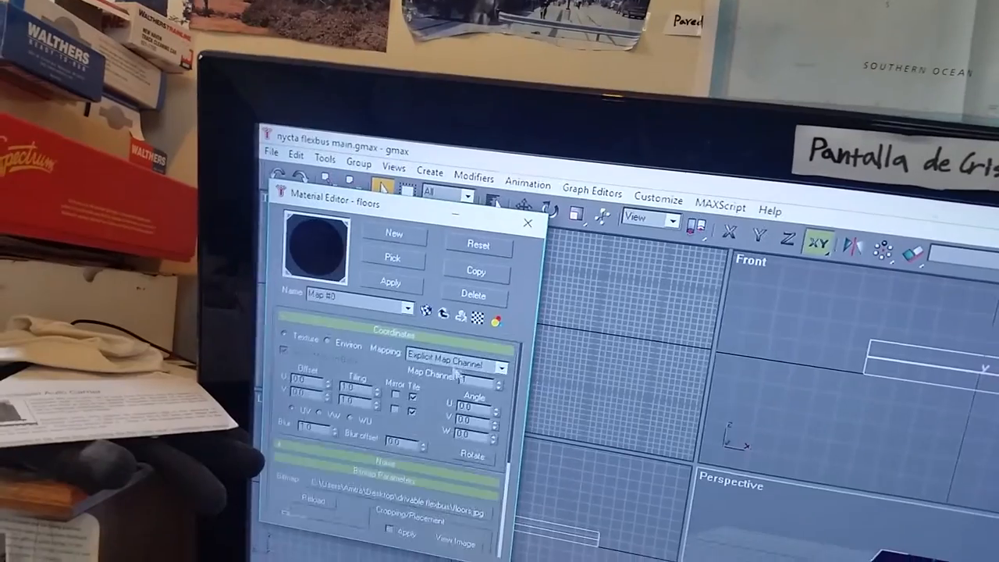